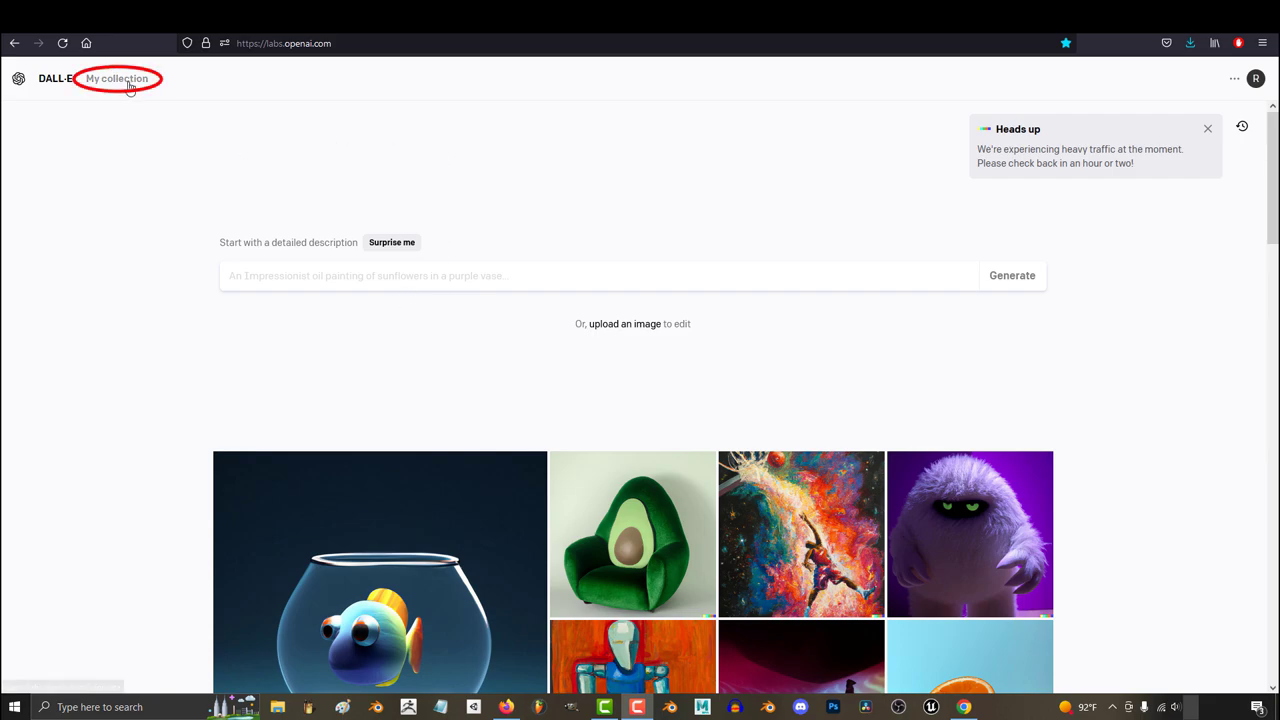
- Open My collection to browse earlier generations, including the number-8 anime girls set
left_click(112, 80)
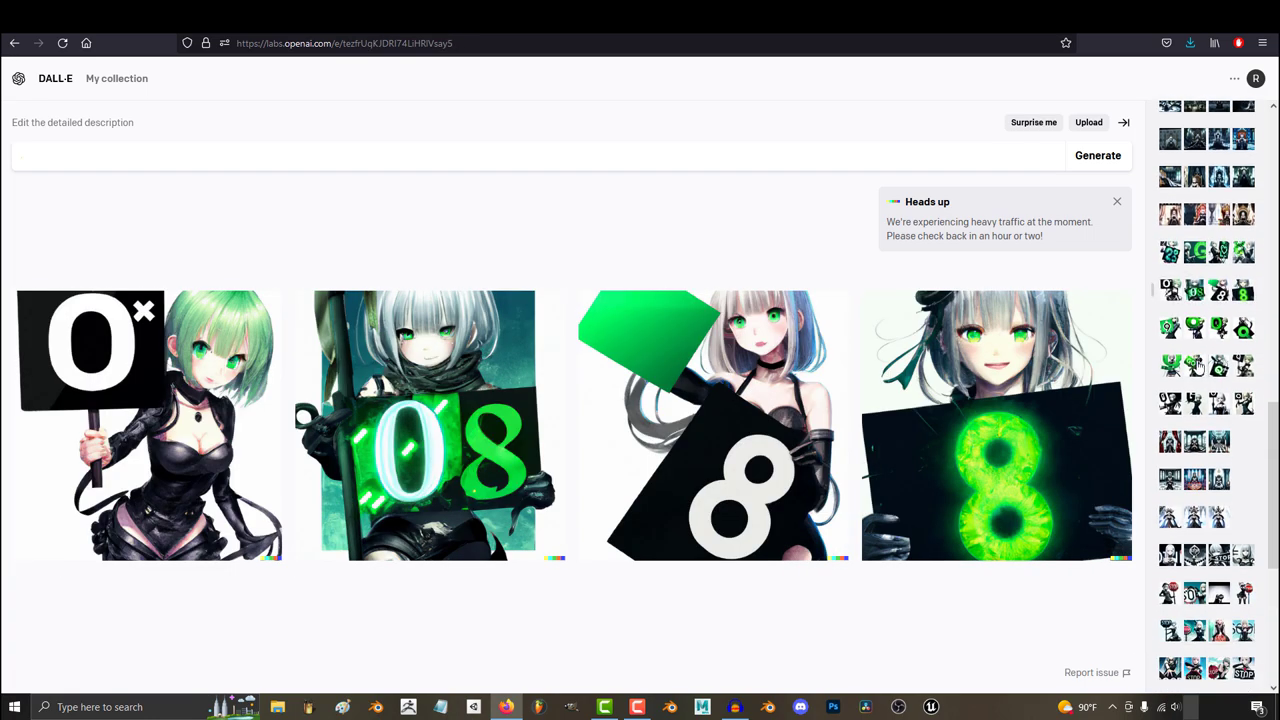
- Open the colourful dragon painting set from Recent and begin the prompt 'adorable ice cream dragon, digital'
left_click(1194, 290)
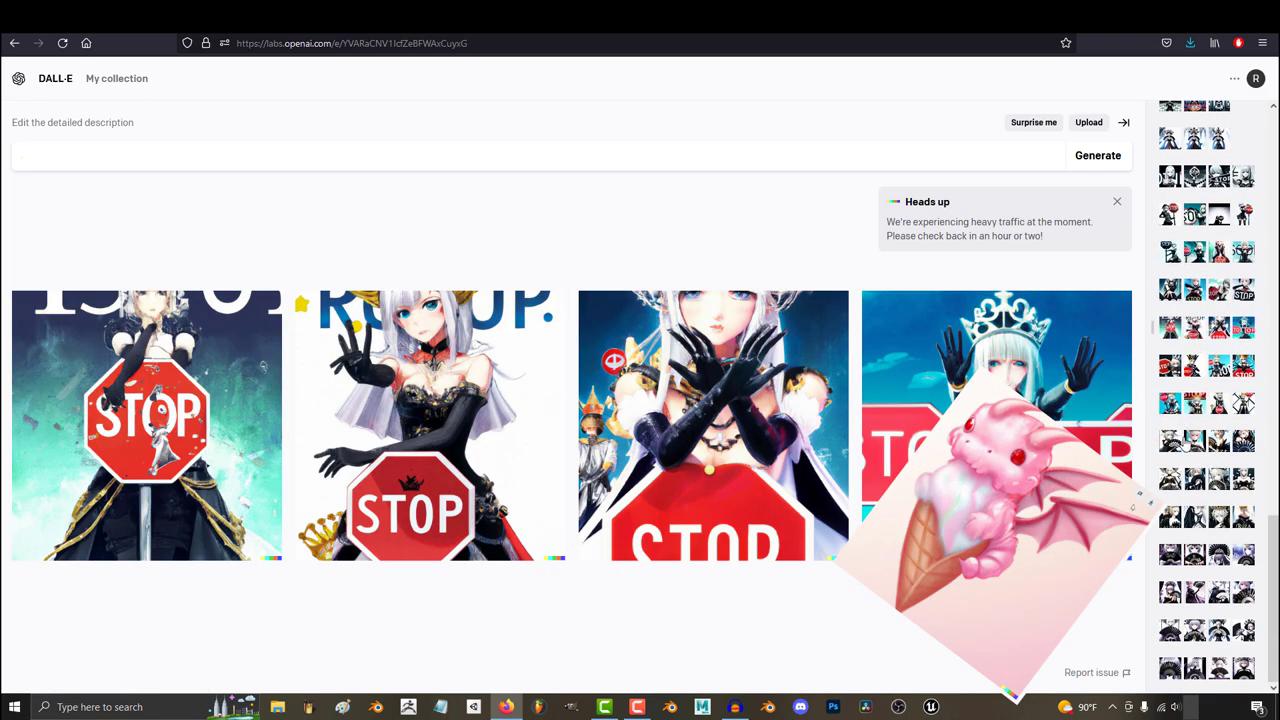
left_click(1204, 668)
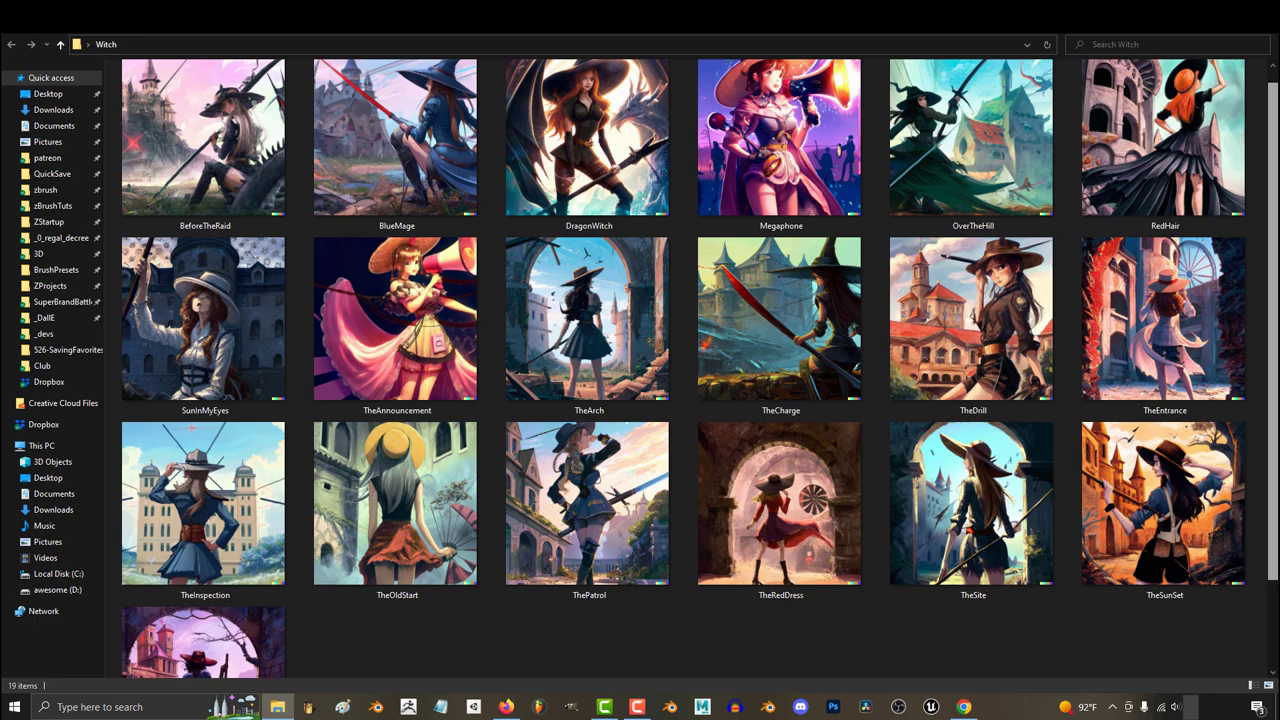
scroll("down", 3)
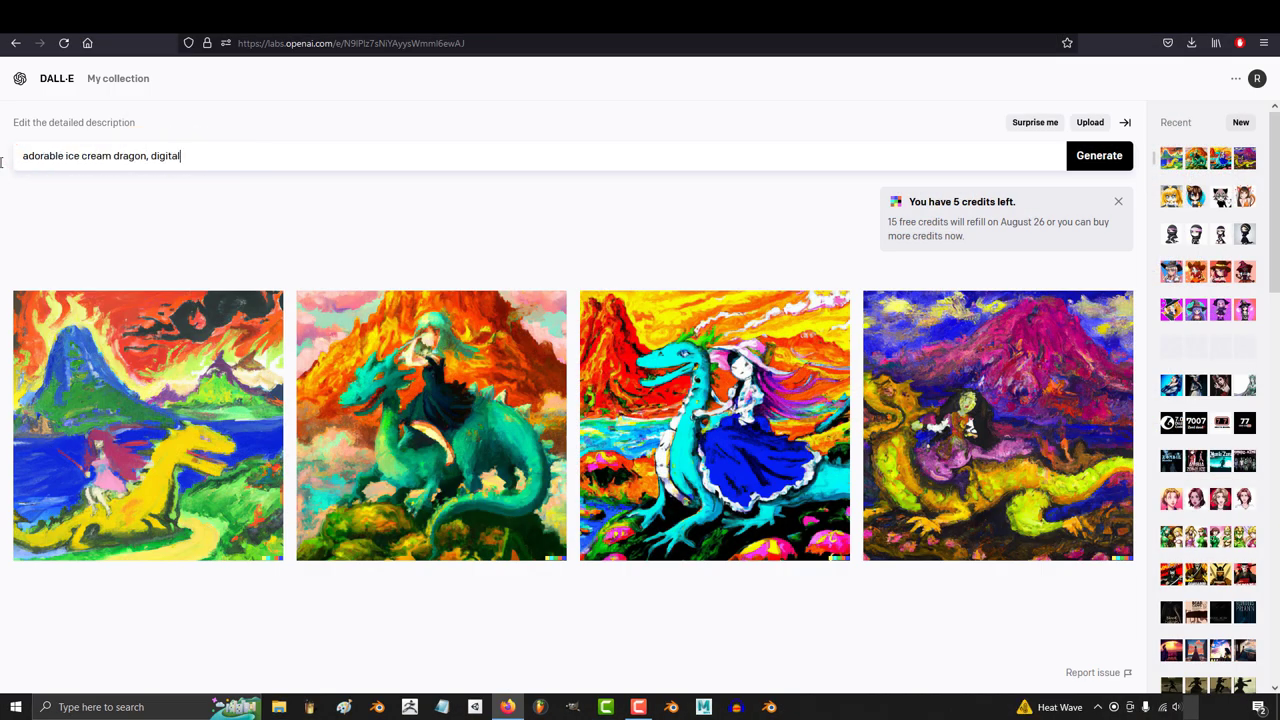
- Generate four ice cream dragons (one pink), then return to the start page to retype the prompt
left_click(1100, 156)
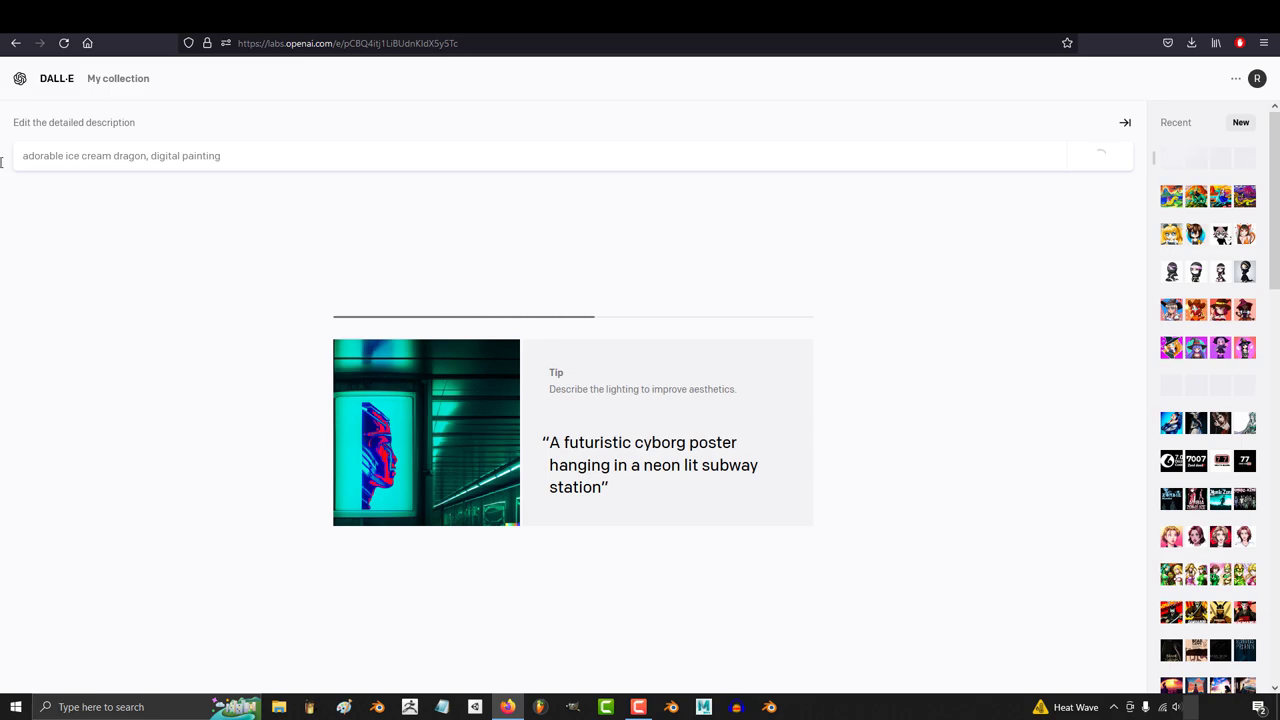
left_click(1100, 156)
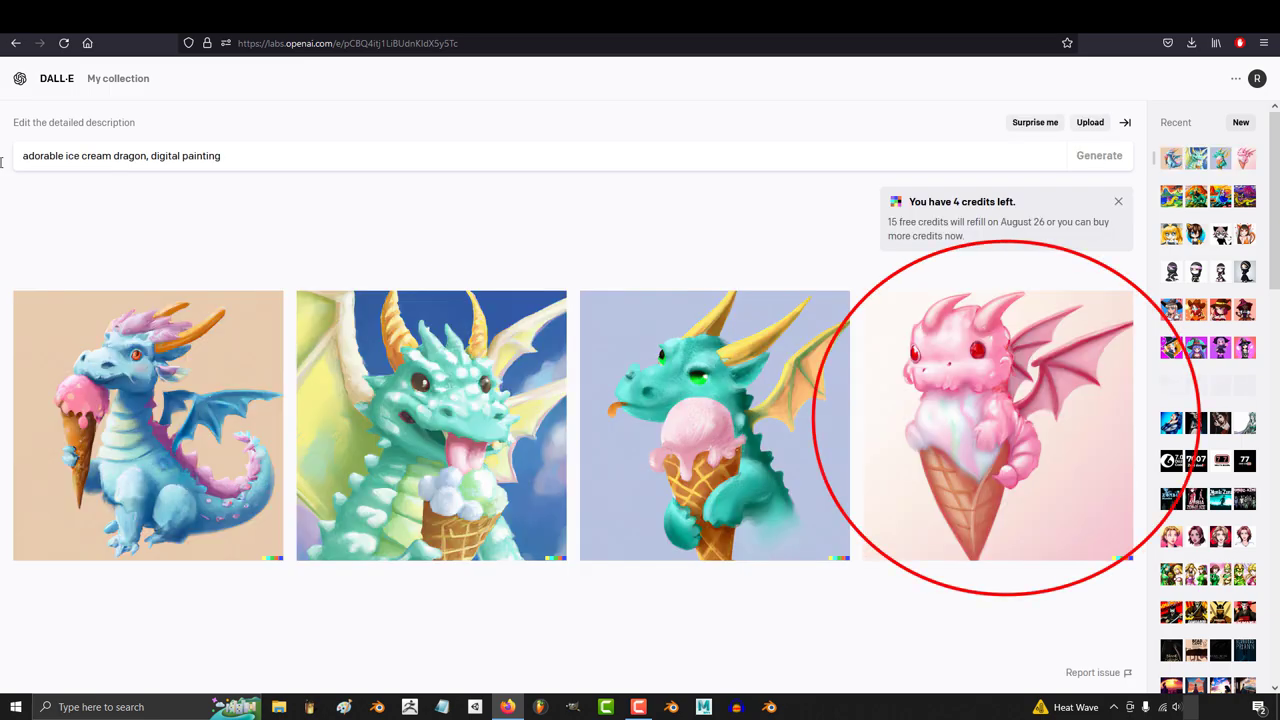
left_click(996, 430)
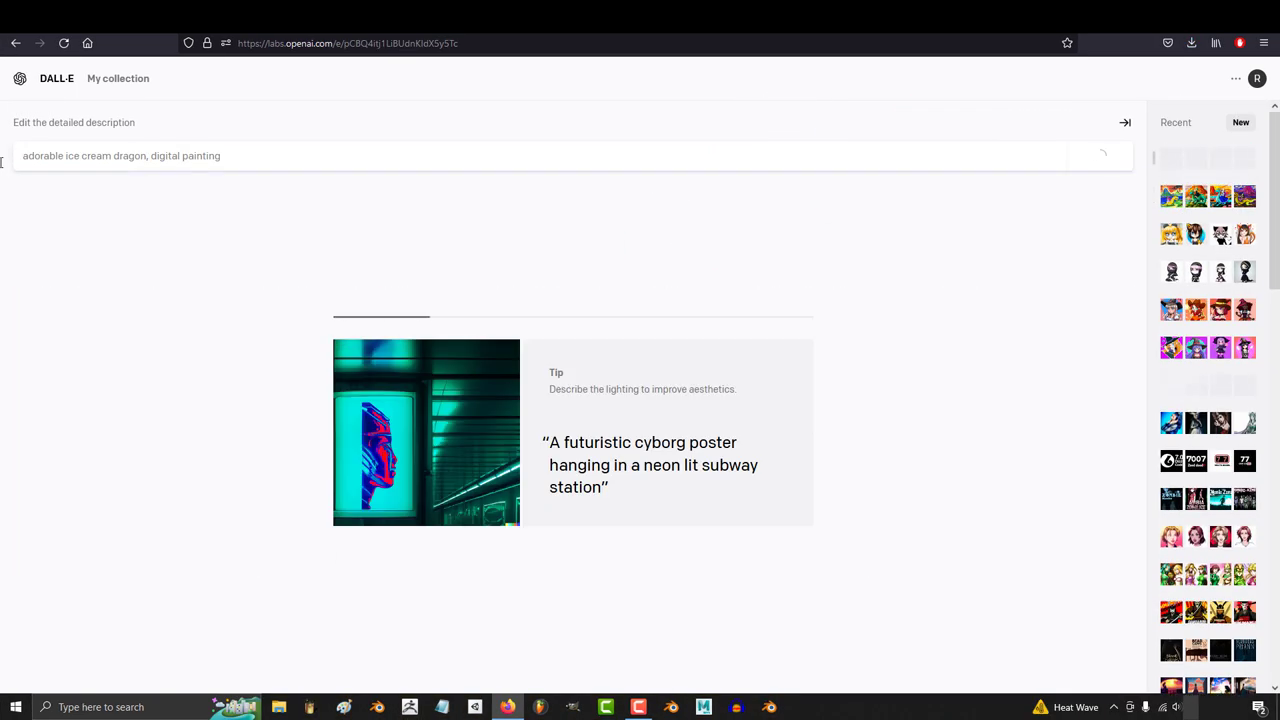
left_click(1100, 156)
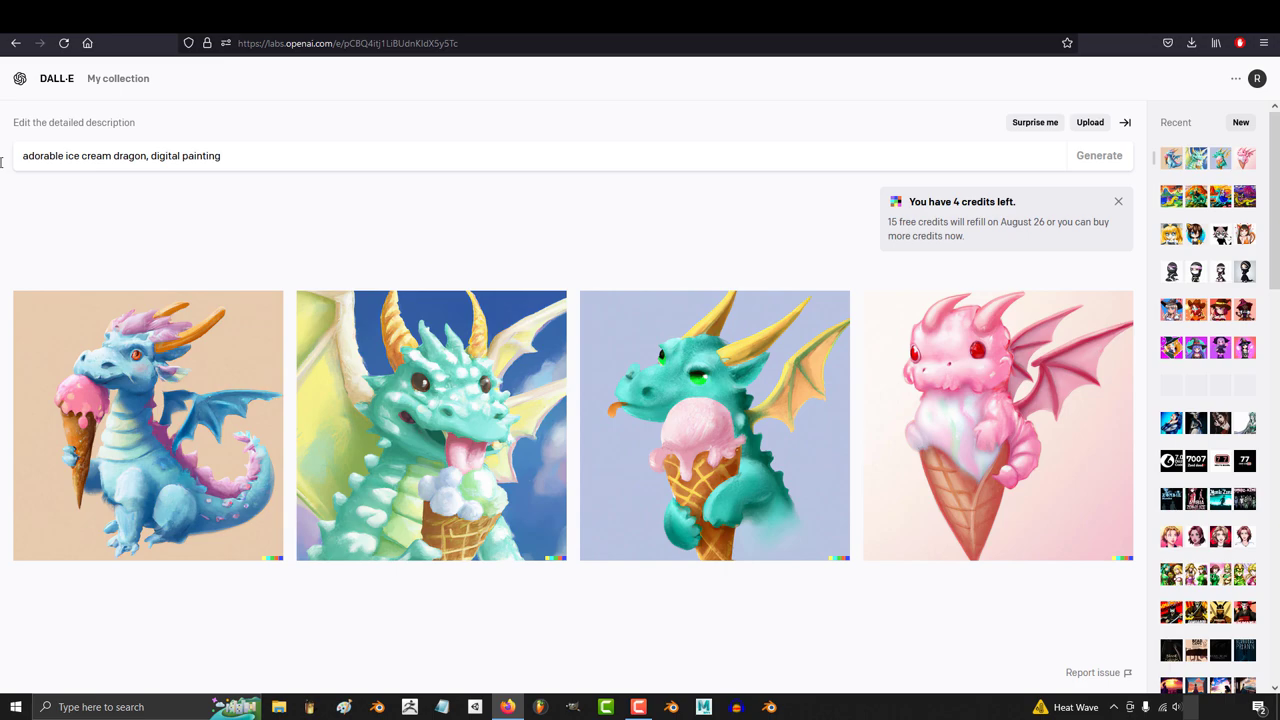
left_click(998, 424)
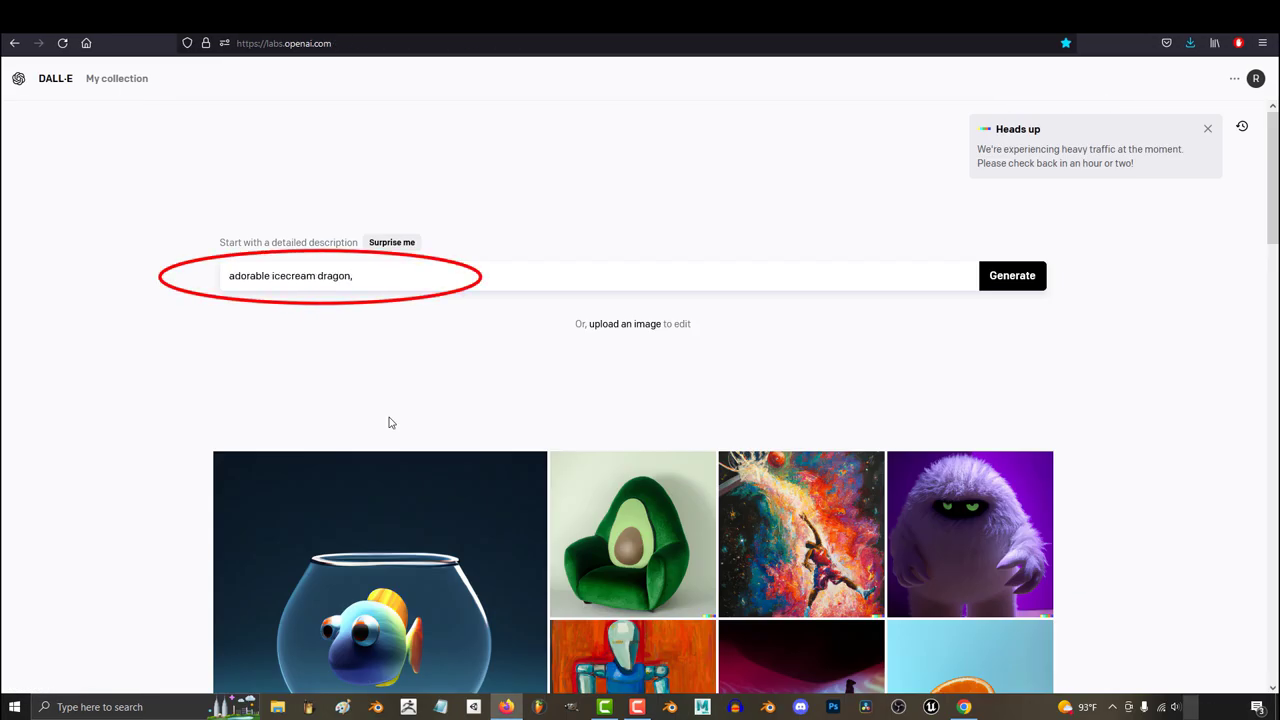
- Regenerate the dragon prompt twice with differing results, then open the original pink dragon alone
left_click(1012, 276)
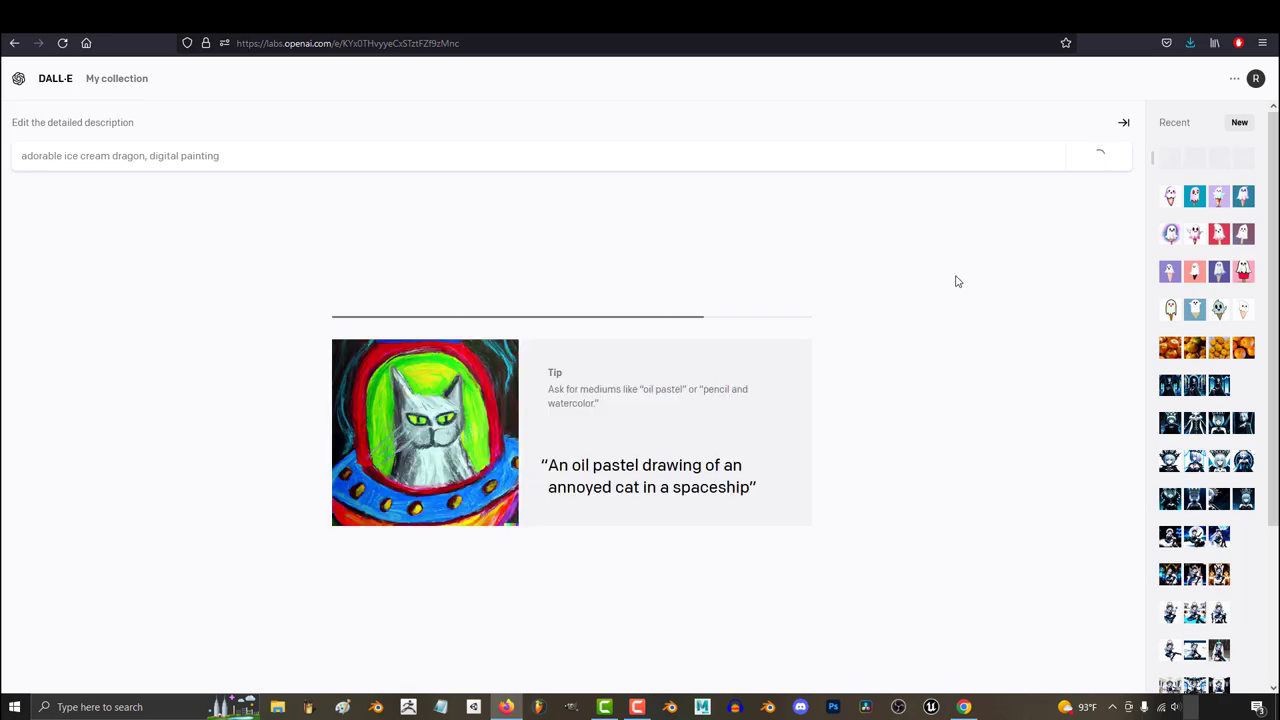
left_click(1096, 156)
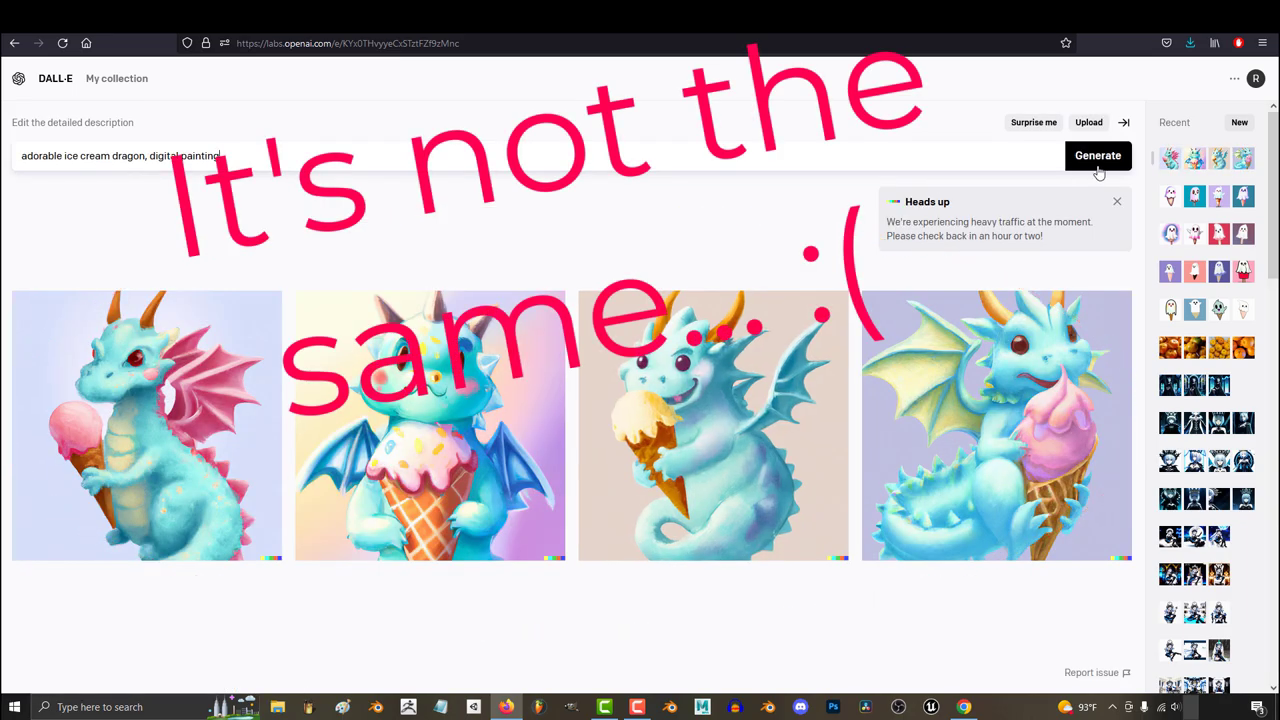
left_click(1096, 156)
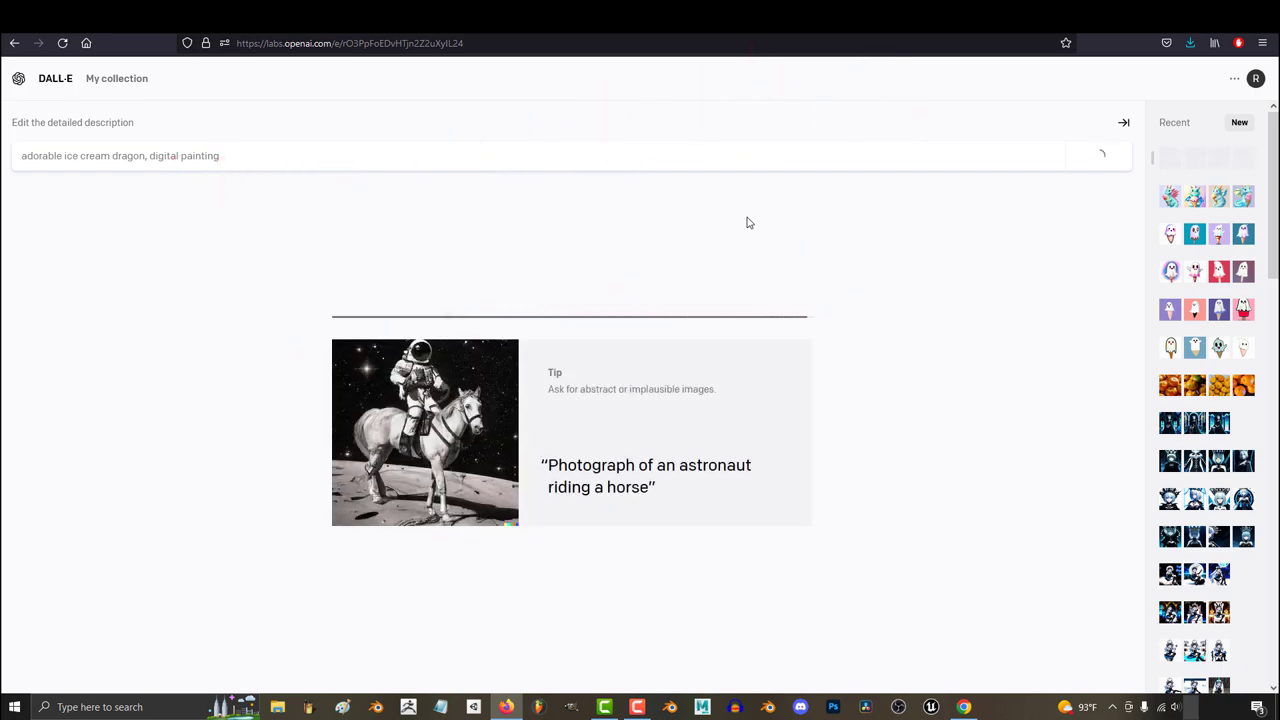
left_click(1096, 156)
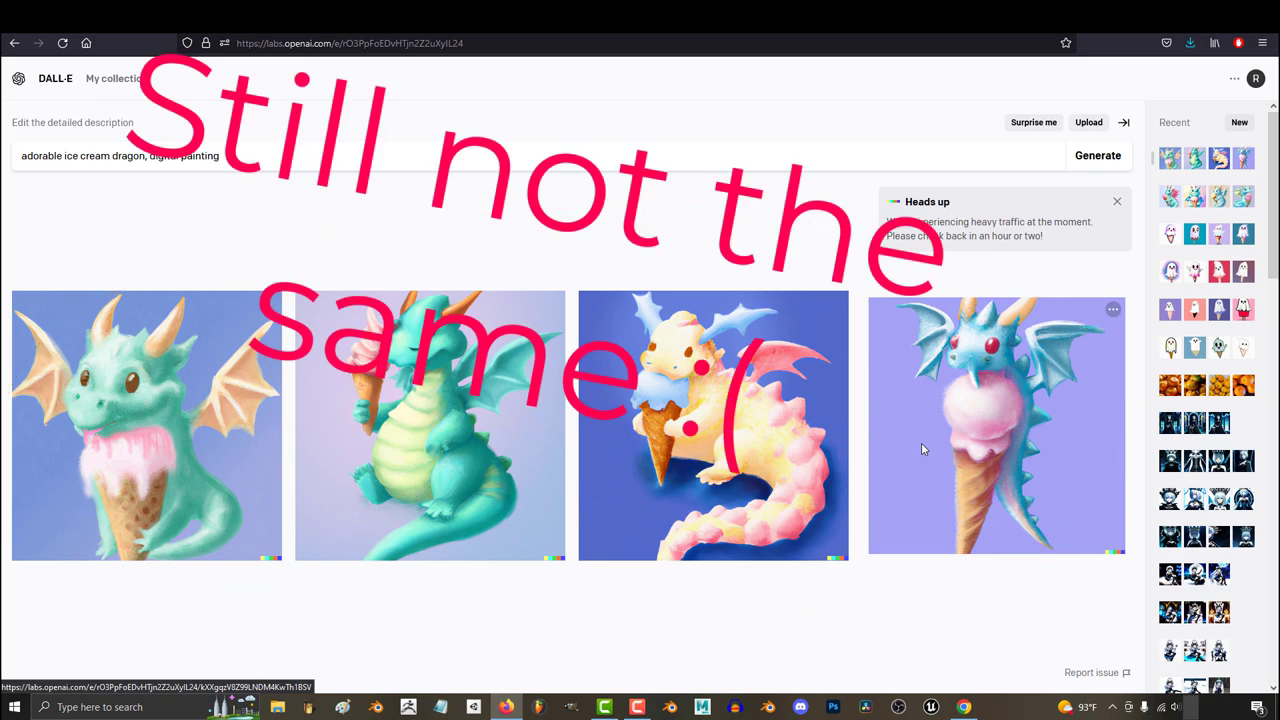
mouse_move(962, 398)
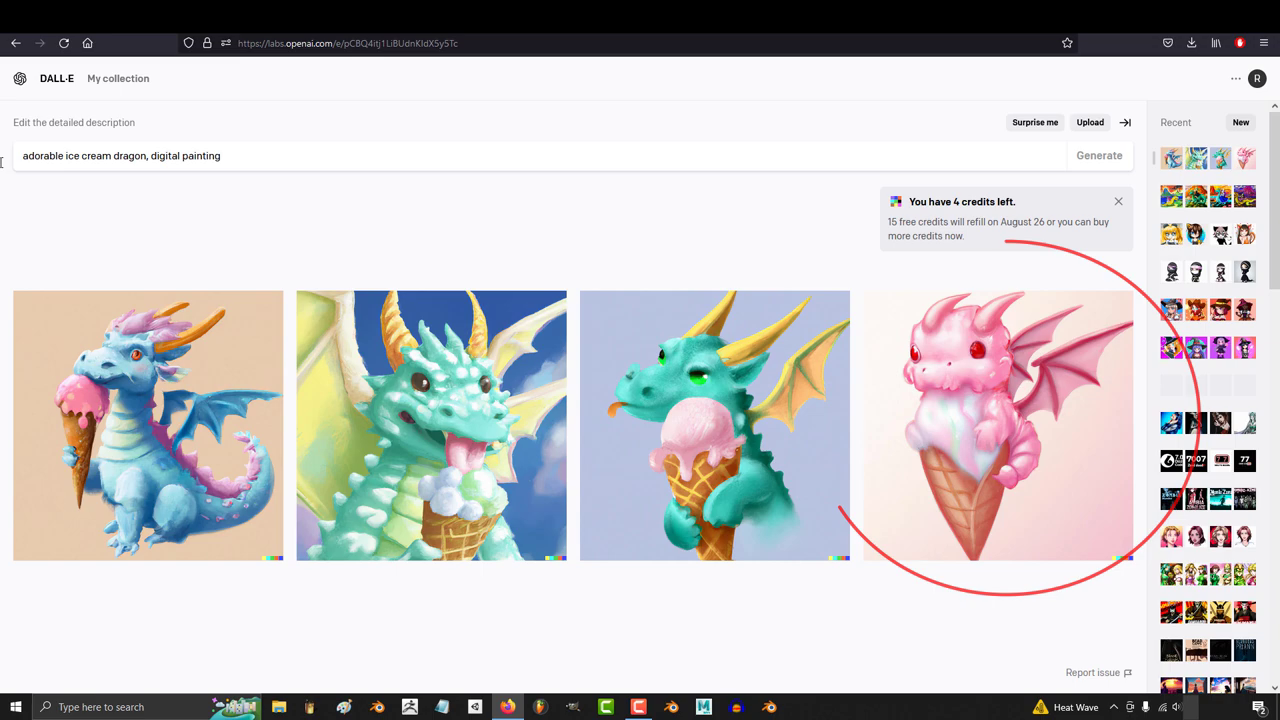
left_click(1000, 422)
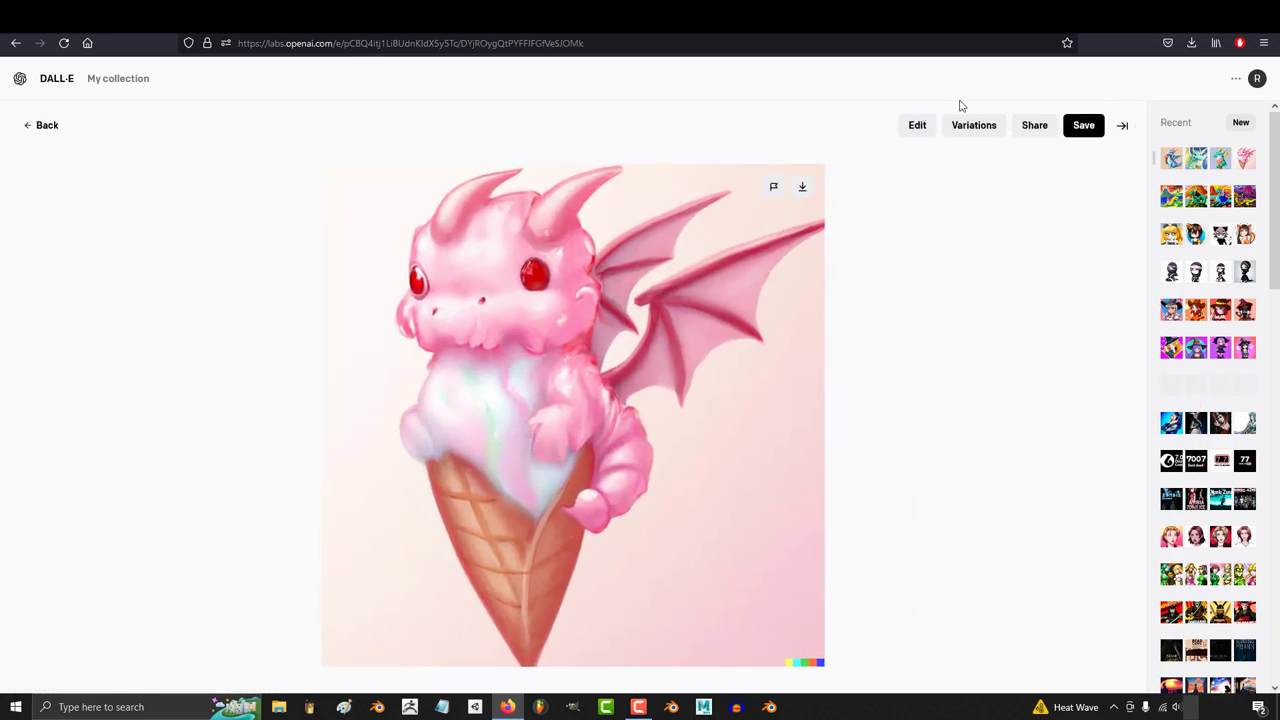
- View the blue ice cream dragon from a later attempt, then go home with 'adorable ice cream dragon, digital paint' typed
left_click(44, 124)
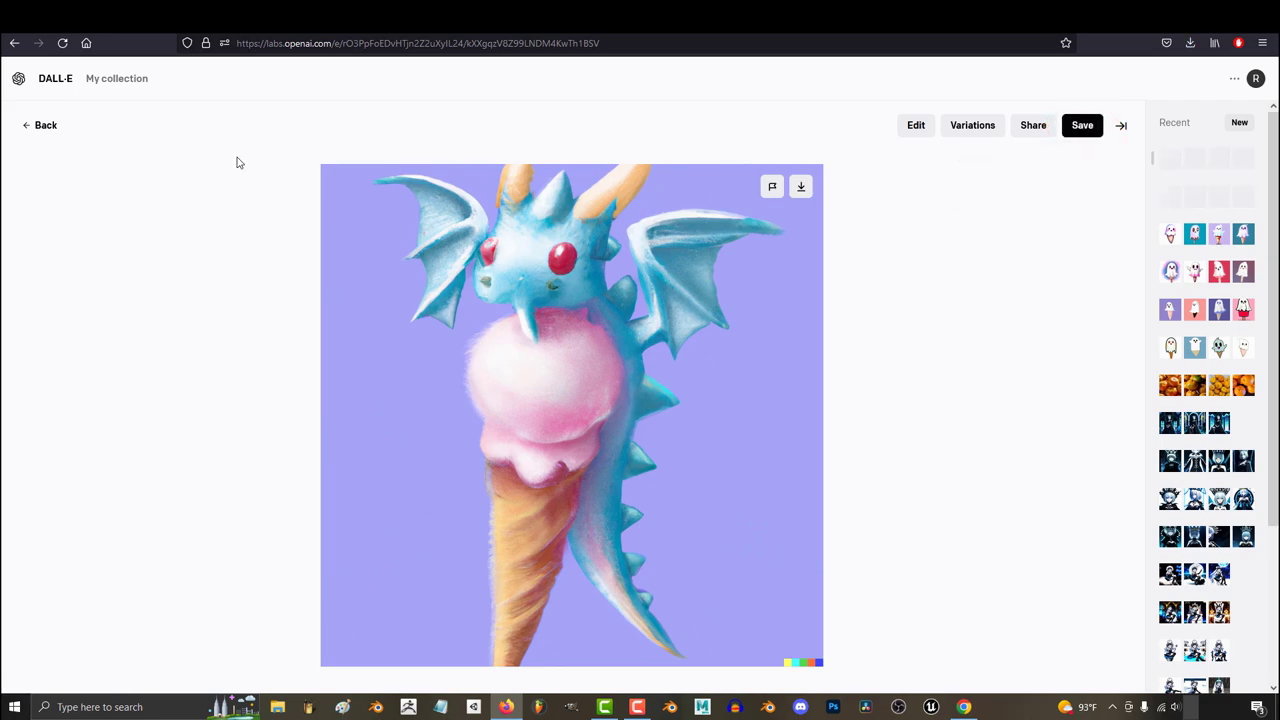
mouse_move(124, 82)
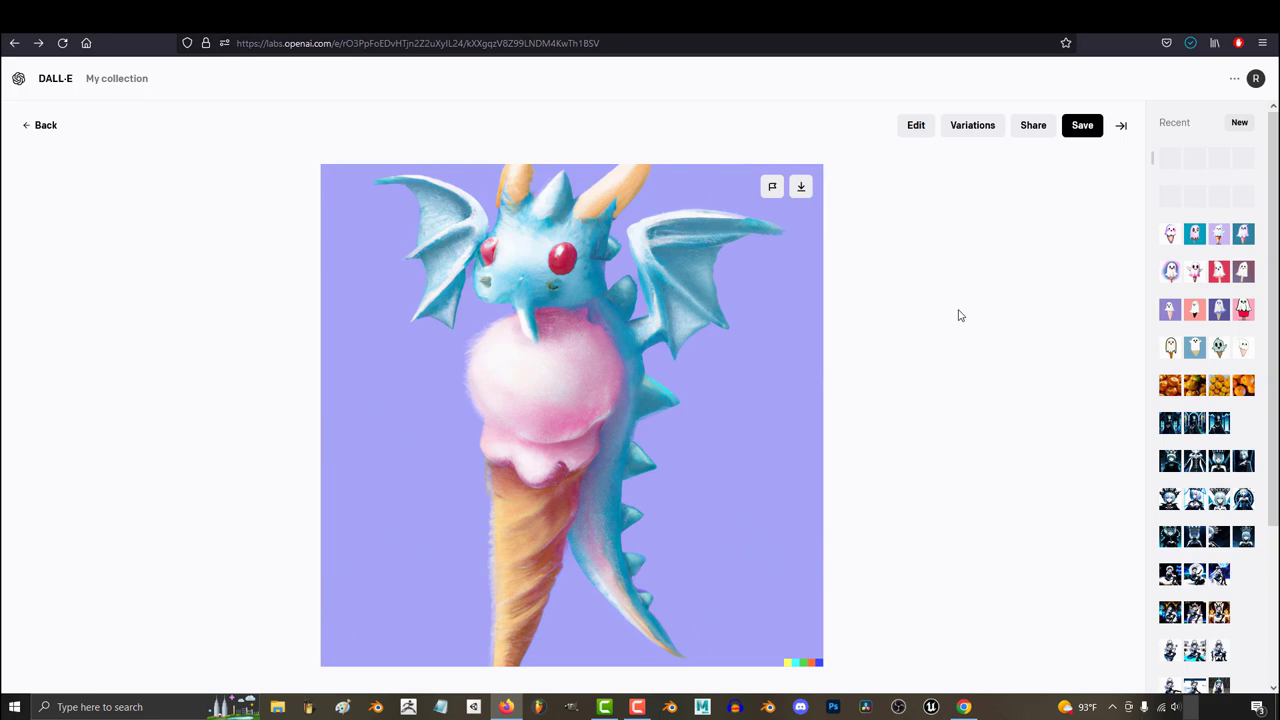
left_click(40, 124)
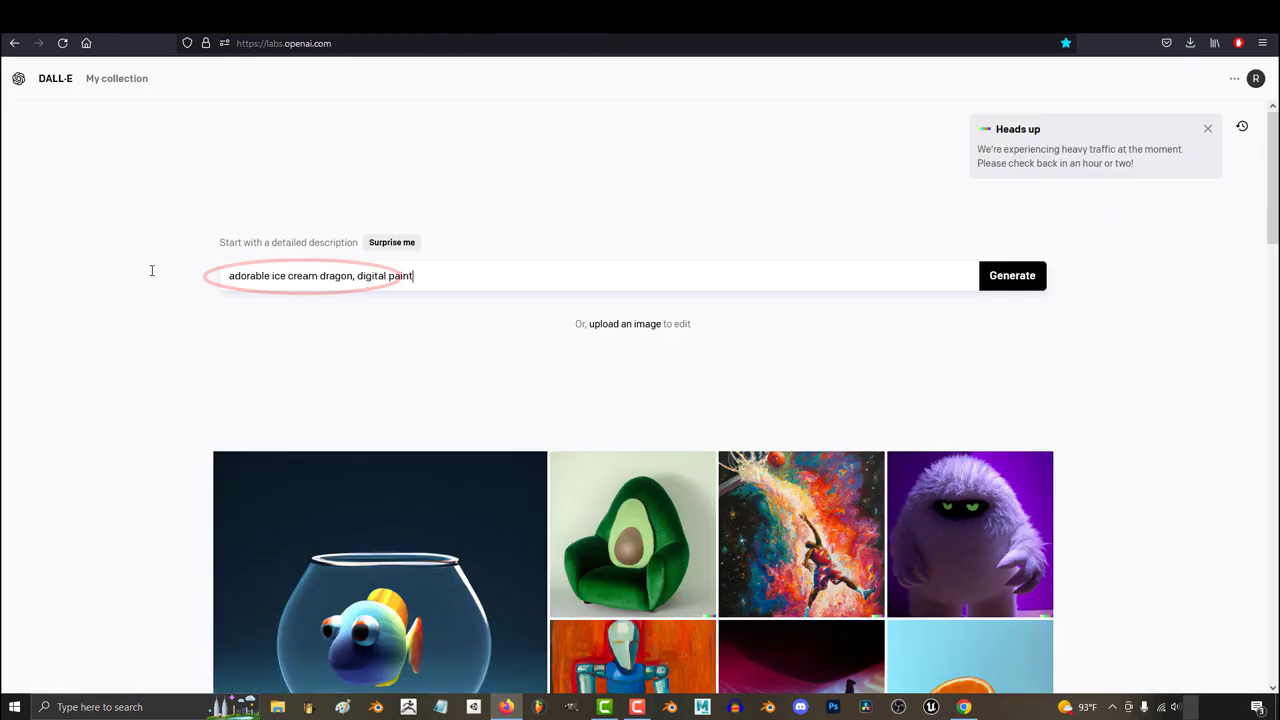
- Generate one more dragon set, return to the original results and reopen the pink dragon
left_click(1012, 276)
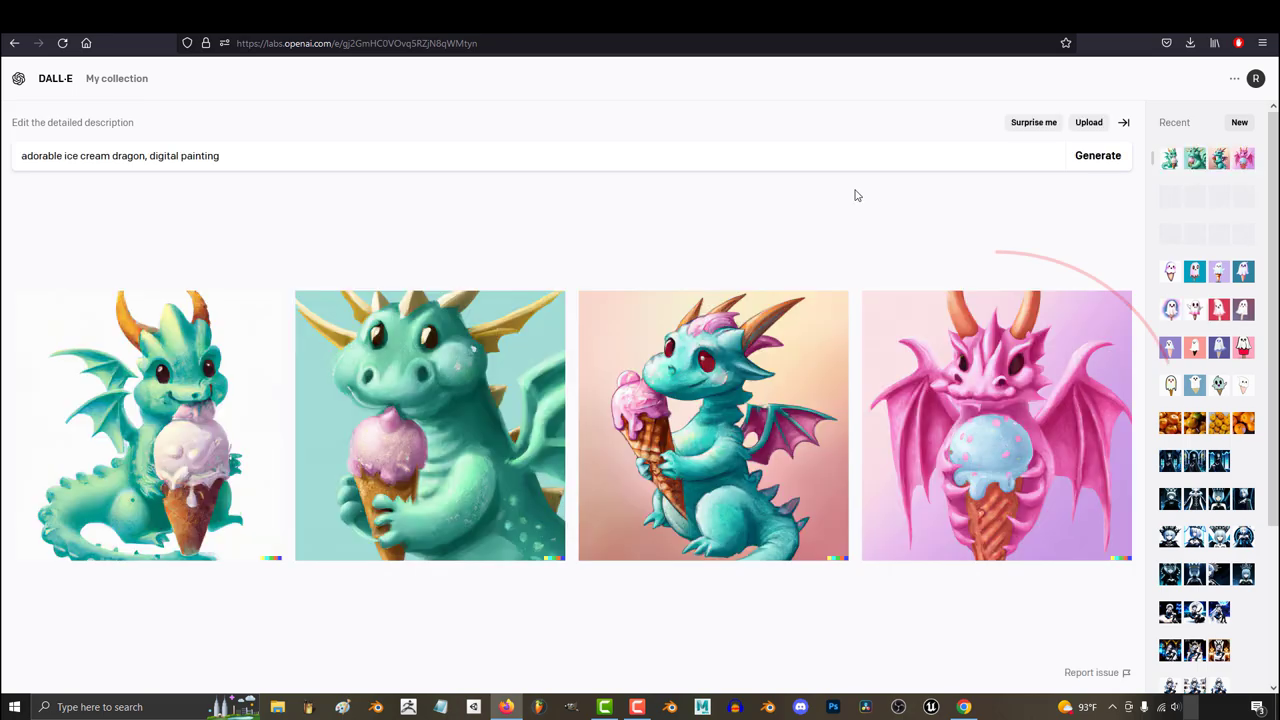
left_click(1096, 156)
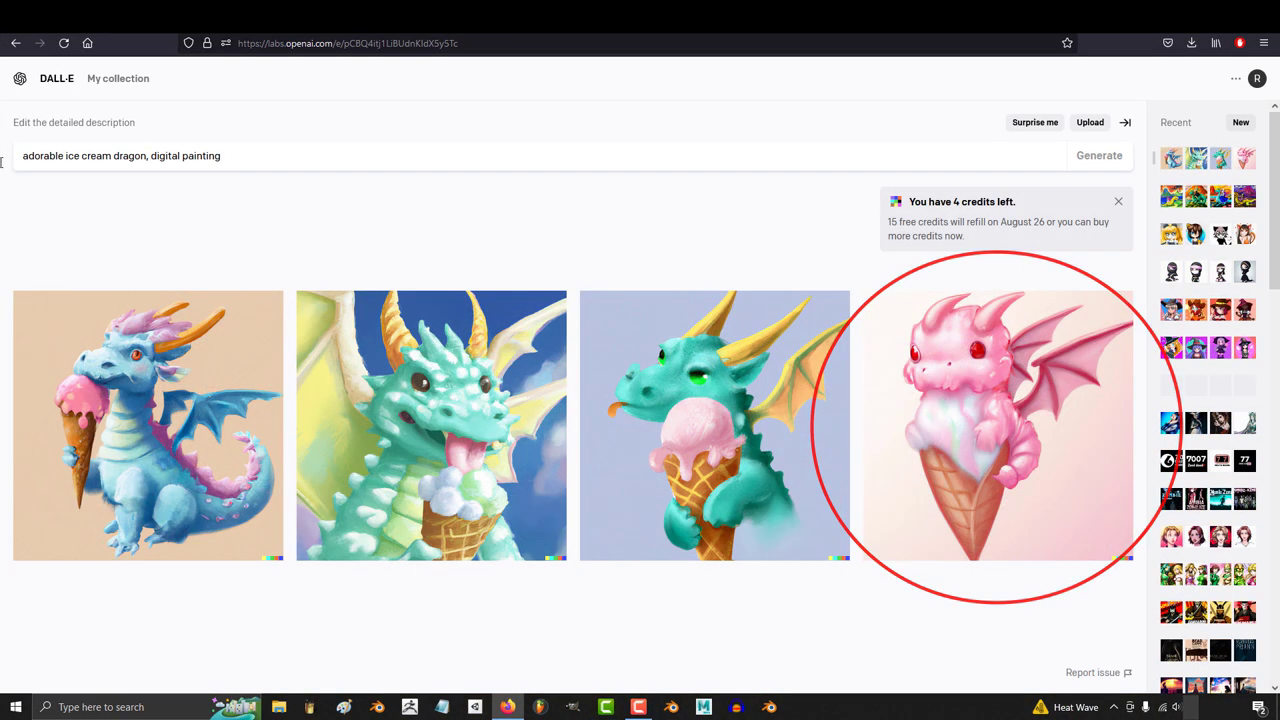
left_click(996, 414)
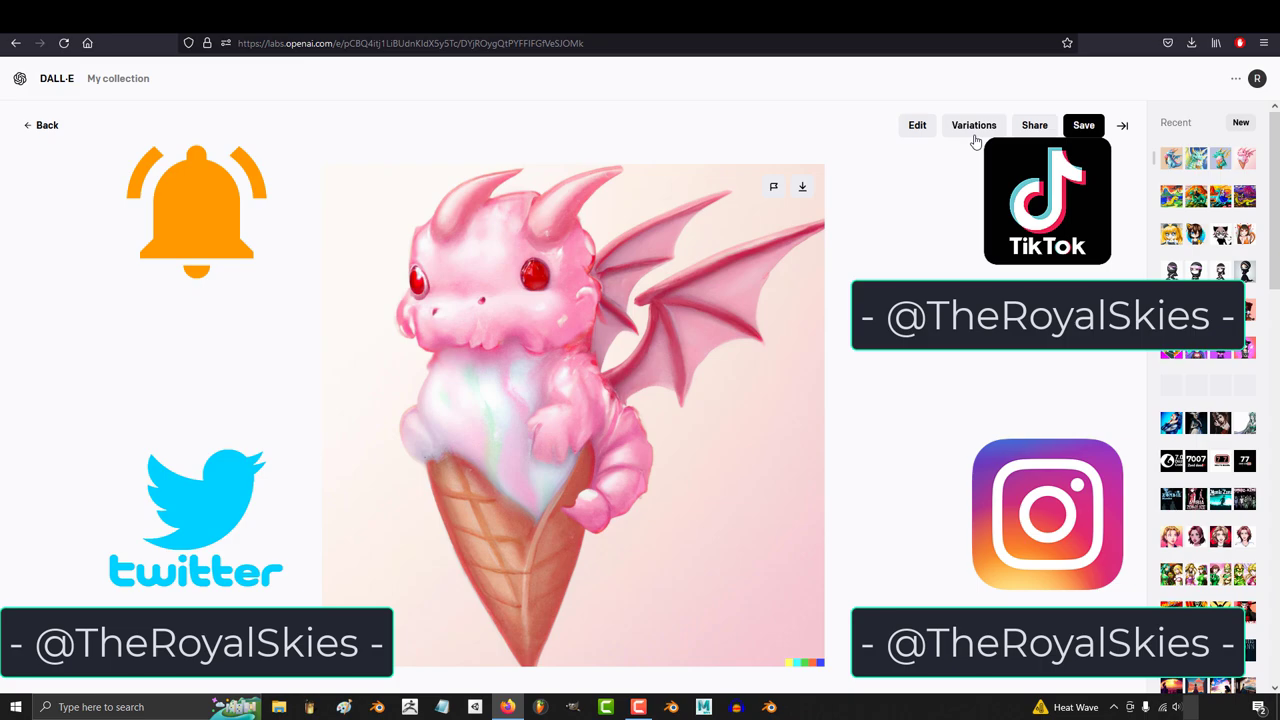